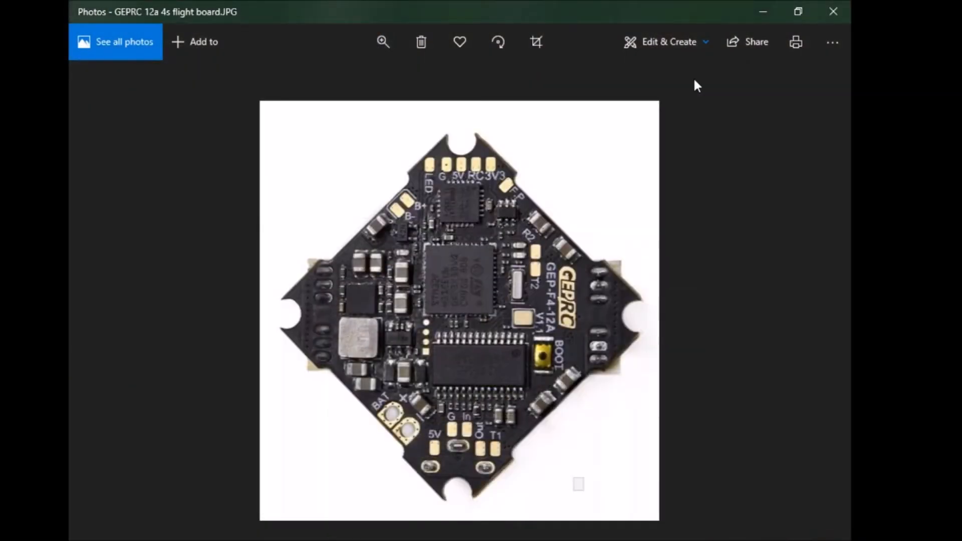
{"action": "mouse_move", "coordinate": [511, 184]}
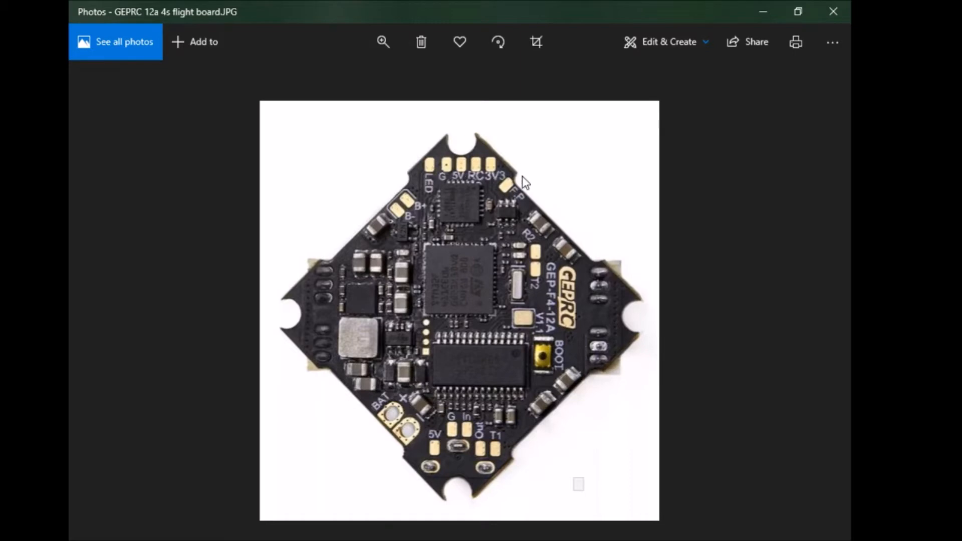
{"action": "mouse_move", "coordinate": [488, 153]}
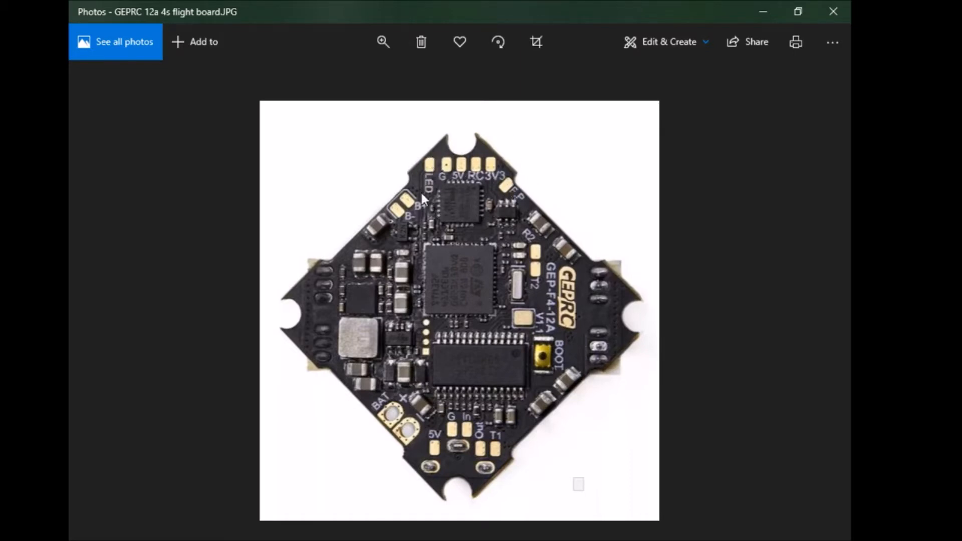
{"action": "mouse_move", "coordinate": [441, 222]}
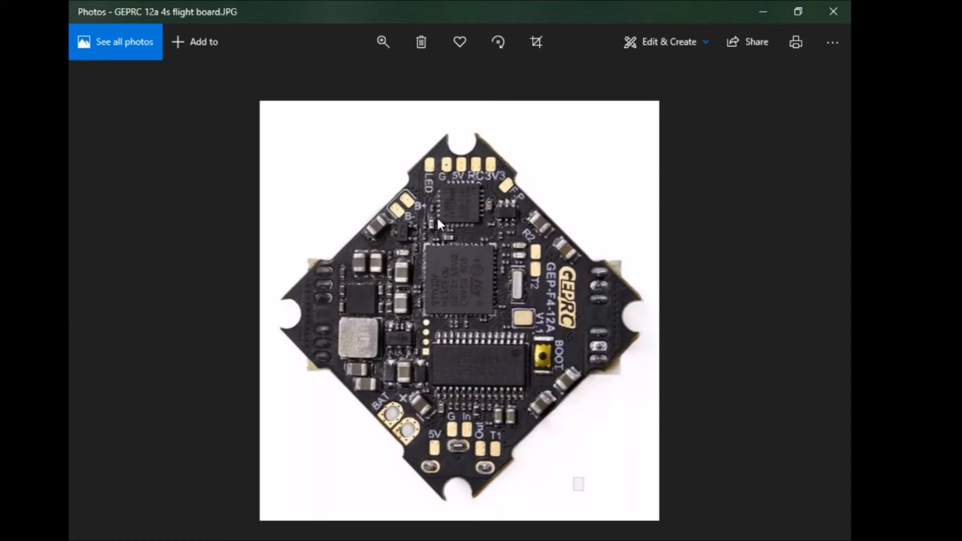
{"action": "mouse_move", "coordinate": [428, 186]}
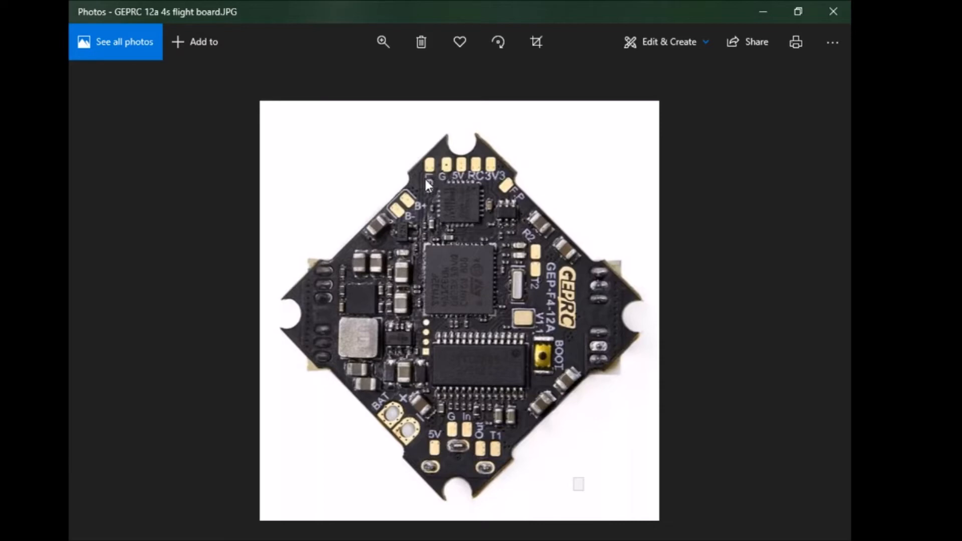
{"action": "mouse_move", "coordinate": [380, 179]}
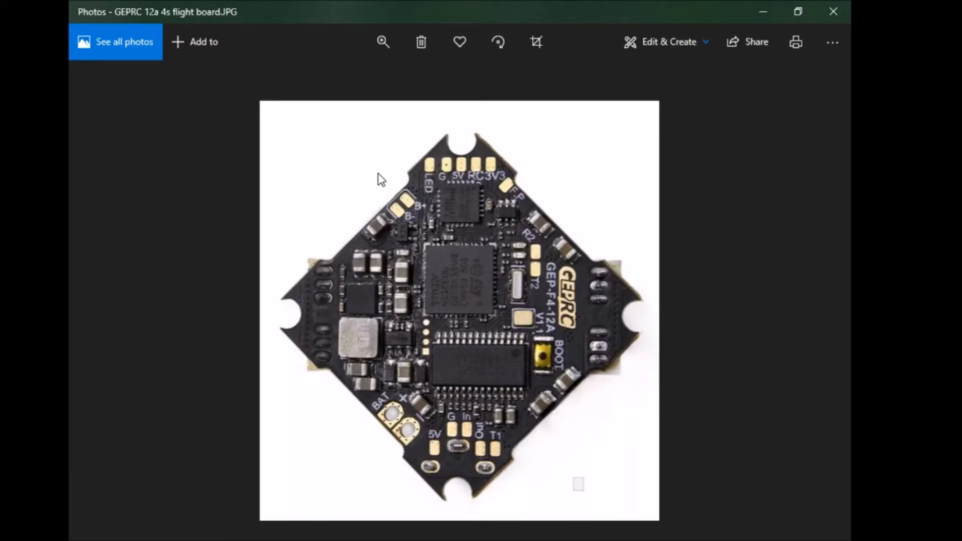
{"action": "mouse_move", "coordinate": [427, 205]}
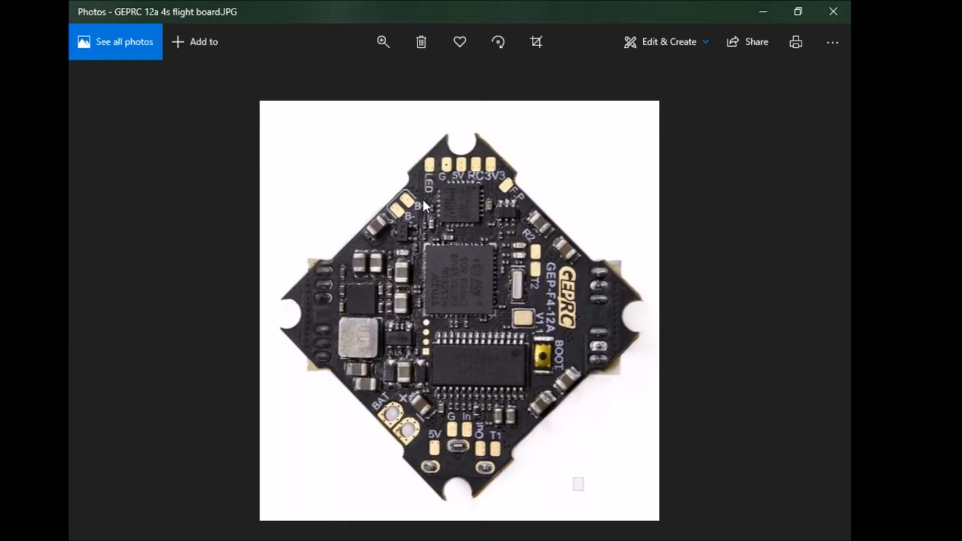
{"action": "mouse_move", "coordinate": [478, 192]}
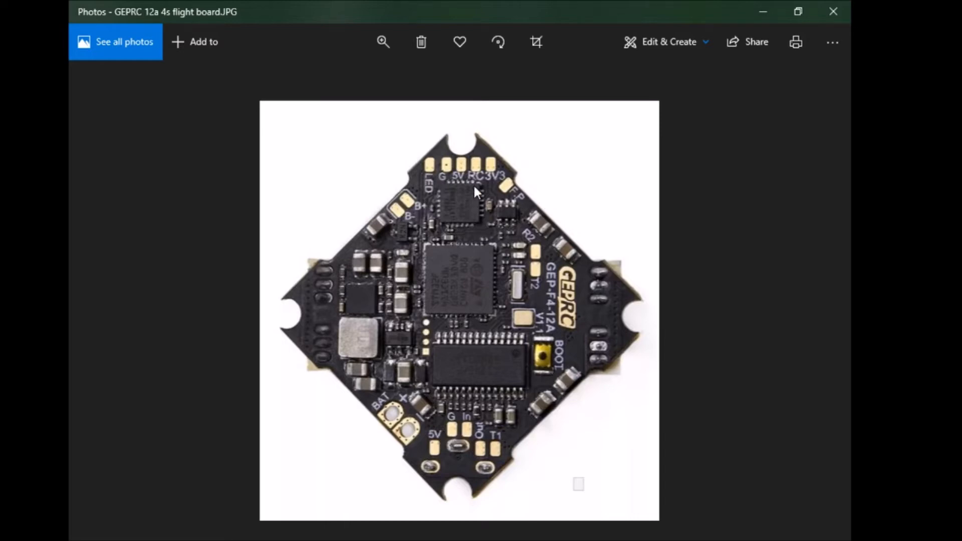
{"action": "mouse_move", "coordinate": [478, 224]}
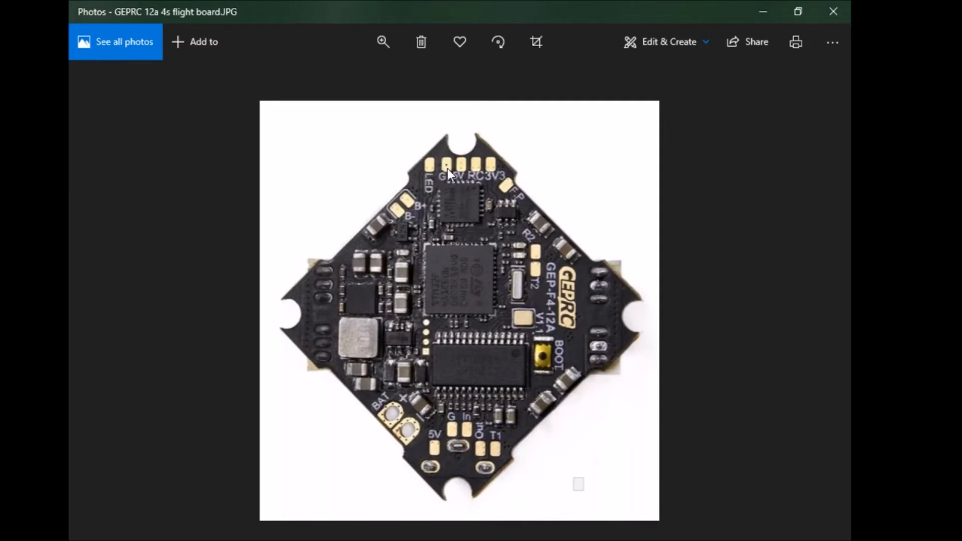
{"action": "mouse_move", "coordinate": [475, 166]}
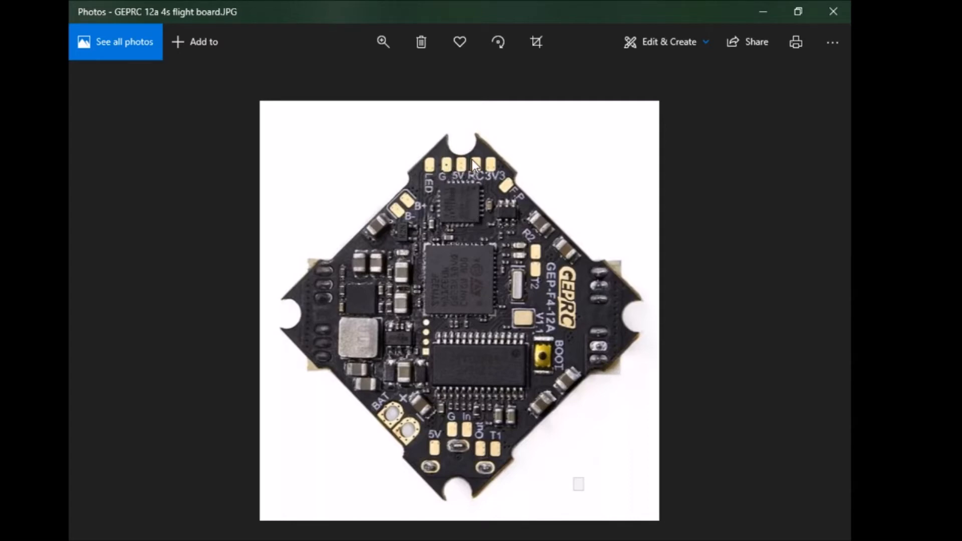
{"action": "mouse_move", "coordinate": [479, 187]}
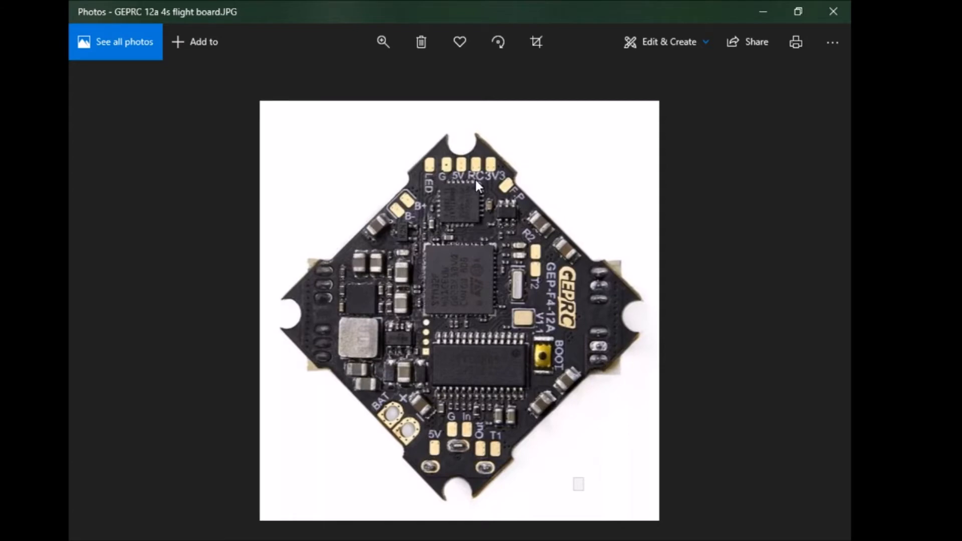
{"action": "mouse_move", "coordinate": [476, 195]}
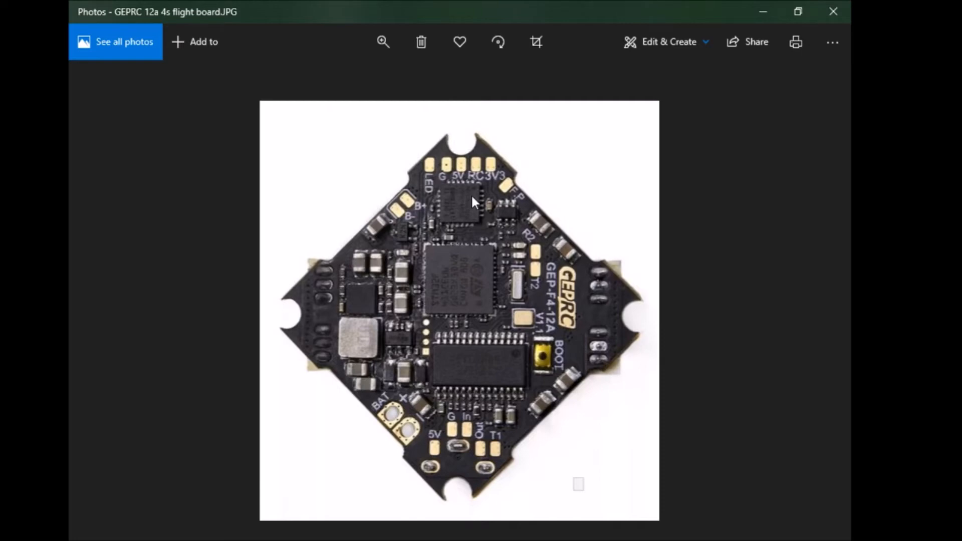
{"action": "mouse_move", "coordinate": [485, 218]}
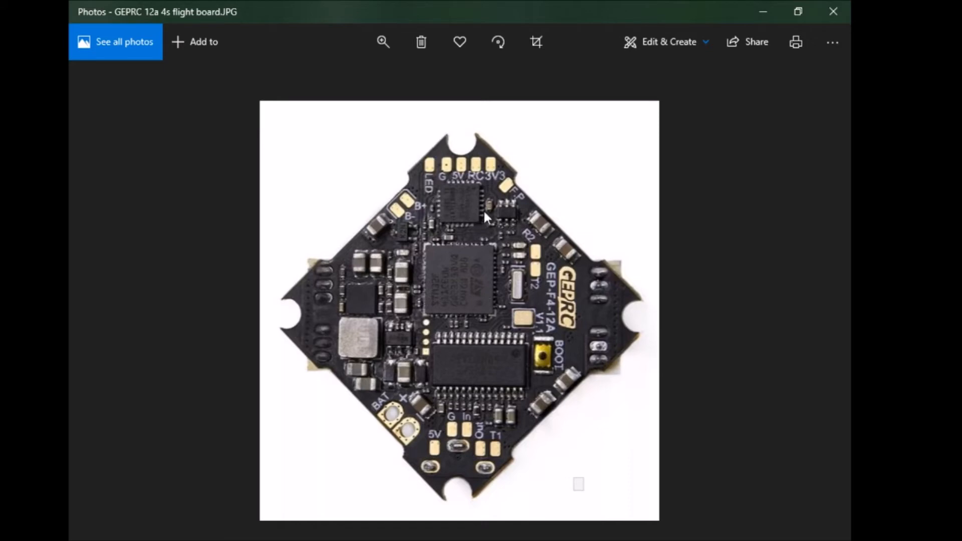
{"action": "mouse_move", "coordinate": [451, 187]}
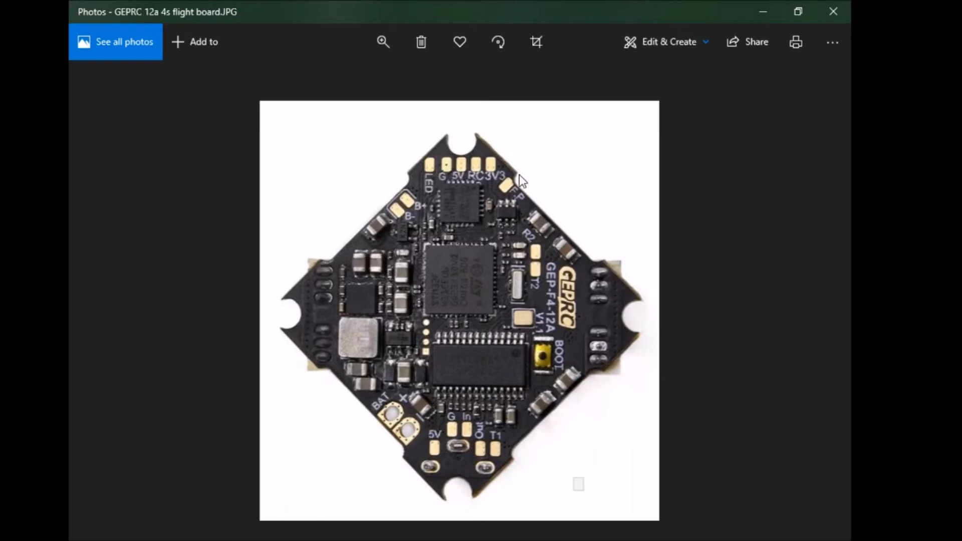
{"action": "mouse_move", "coordinate": [540, 259]}
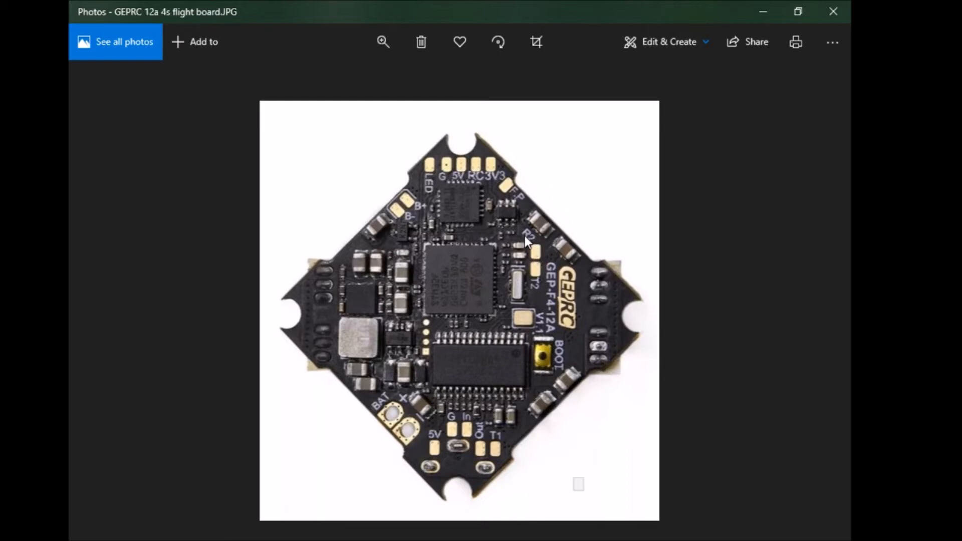
{"action": "mouse_move", "coordinate": [539, 259]}
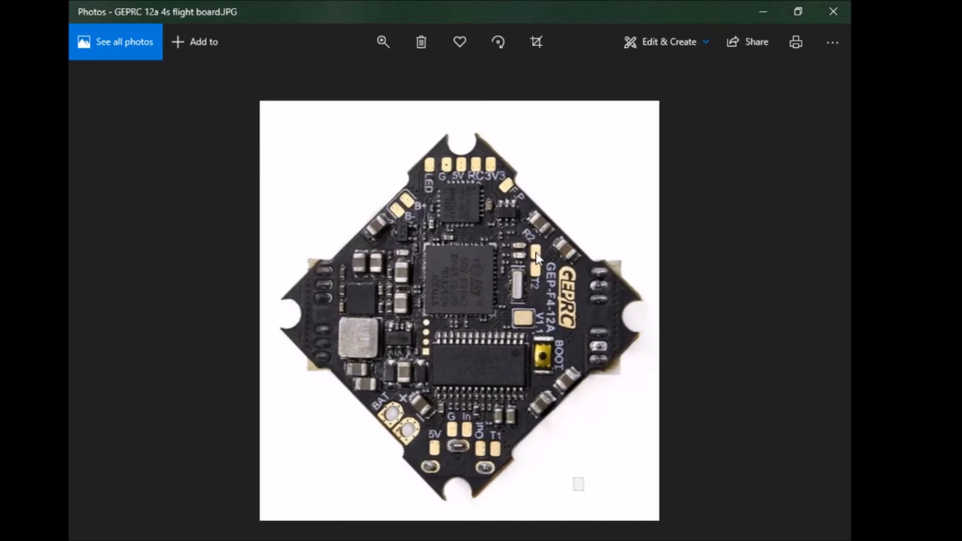
{"action": "mouse_move", "coordinate": [536, 254]}
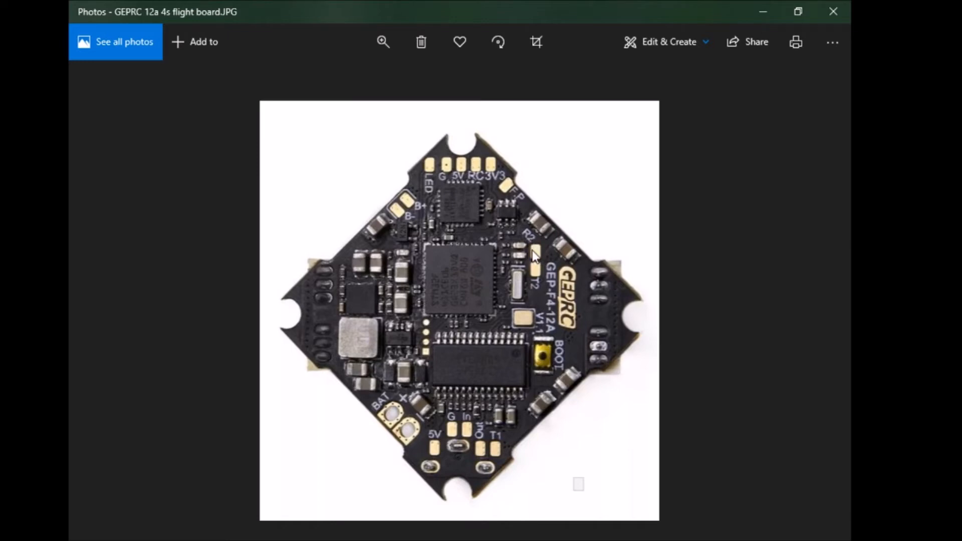
{"action": "mouse_move", "coordinate": [543, 254]}
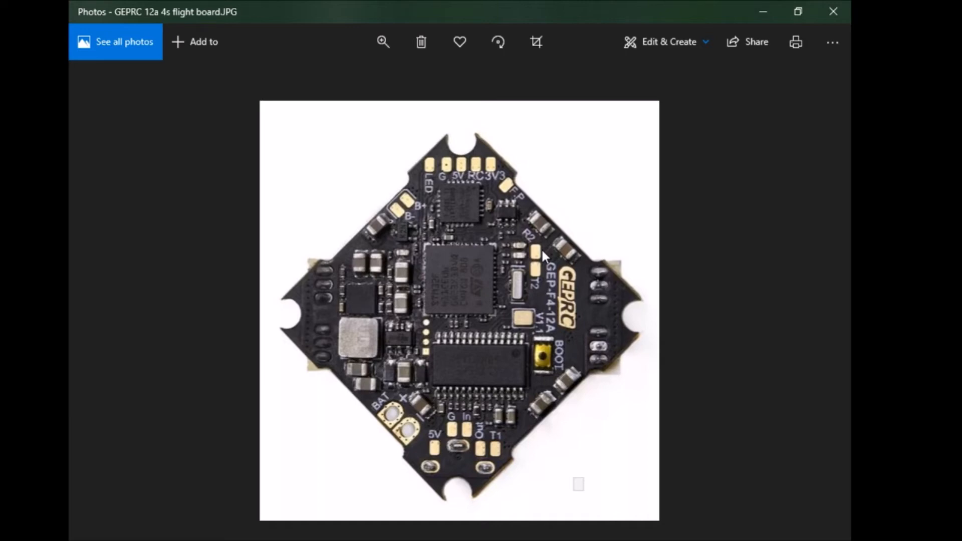
{"action": "mouse_move", "coordinate": [571, 232]}
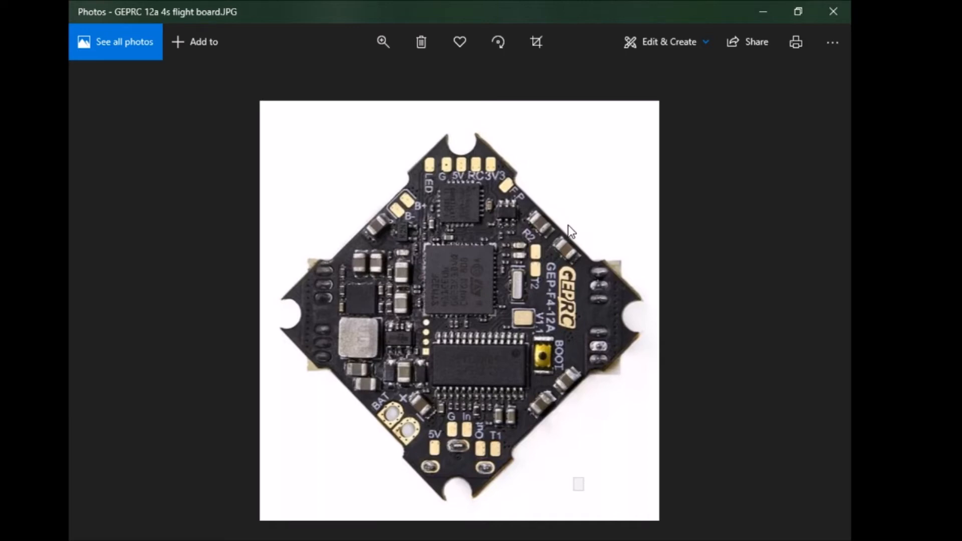
{"action": "mouse_move", "coordinate": [491, 202]}
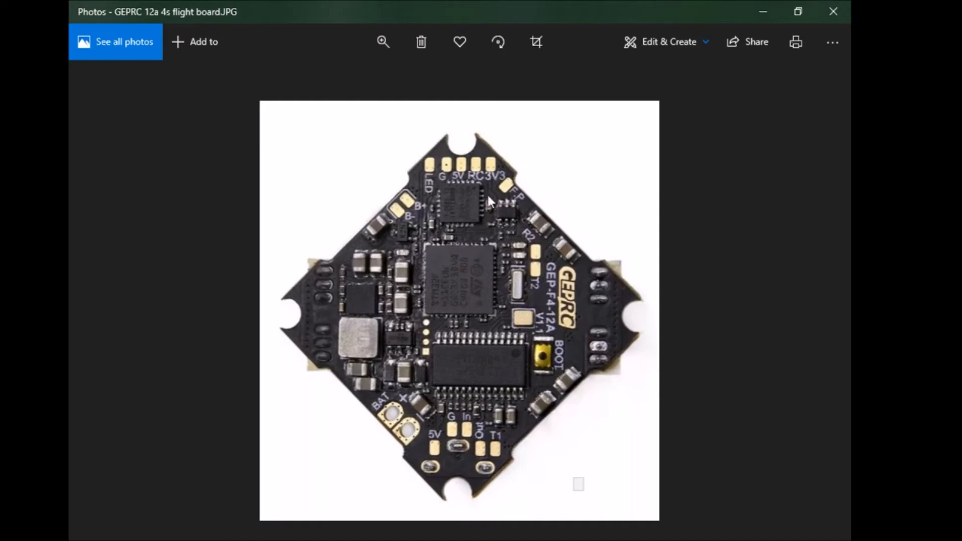
{"action": "mouse_move", "coordinate": [451, 181]}
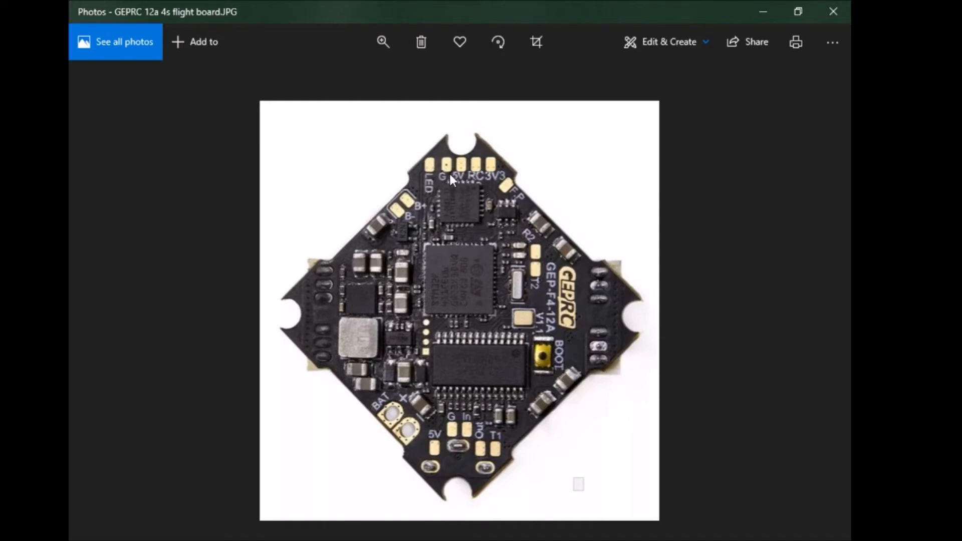
{"action": "mouse_move", "coordinate": [479, 181]}
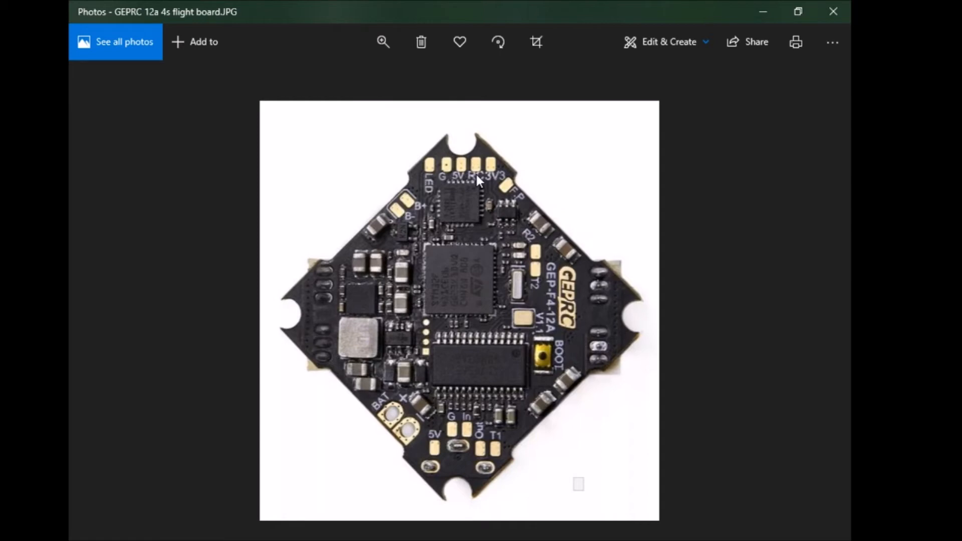
{"action": "mouse_move", "coordinate": [593, 242]}
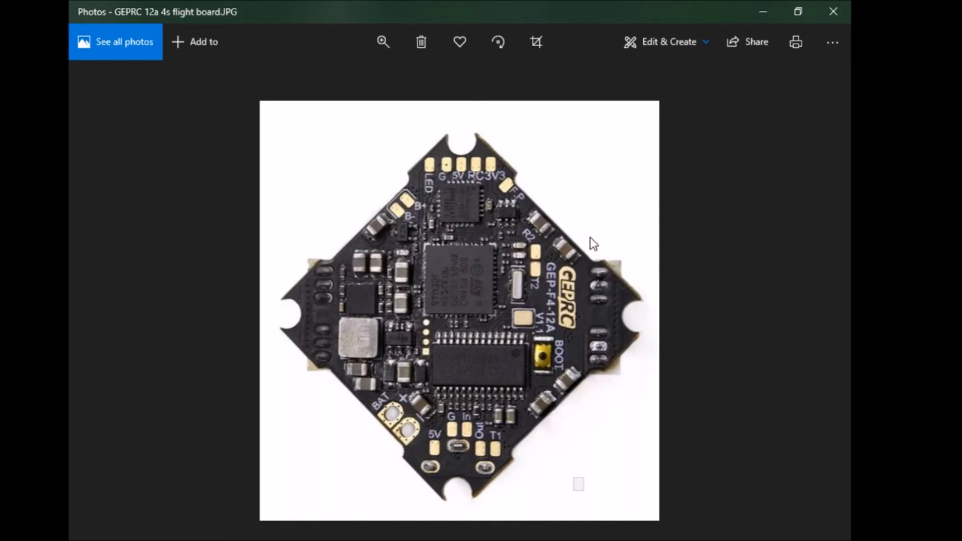
{"action": "mouse_move", "coordinate": [509, 291]}
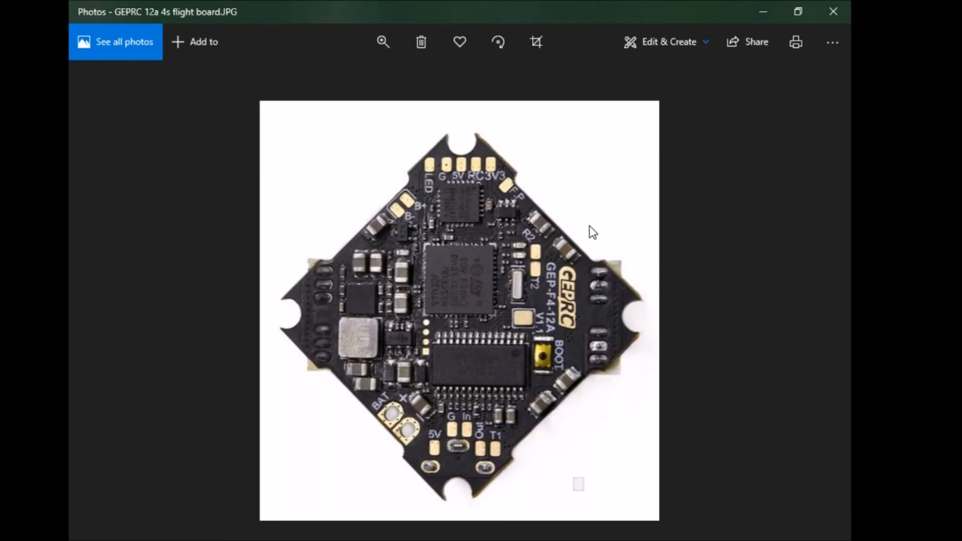
{"action": "mouse_move", "coordinate": [546, 259]}
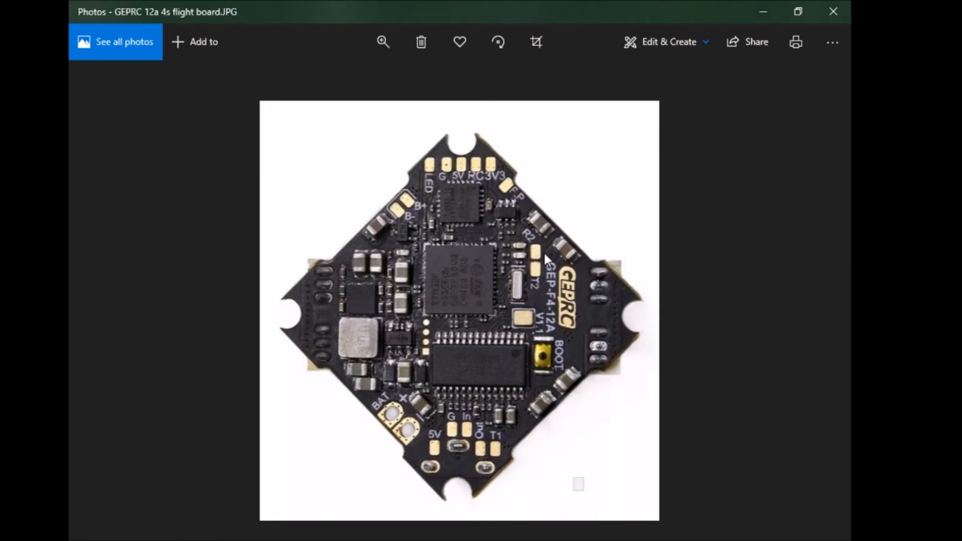
{"action": "mouse_move", "coordinate": [535, 252]}
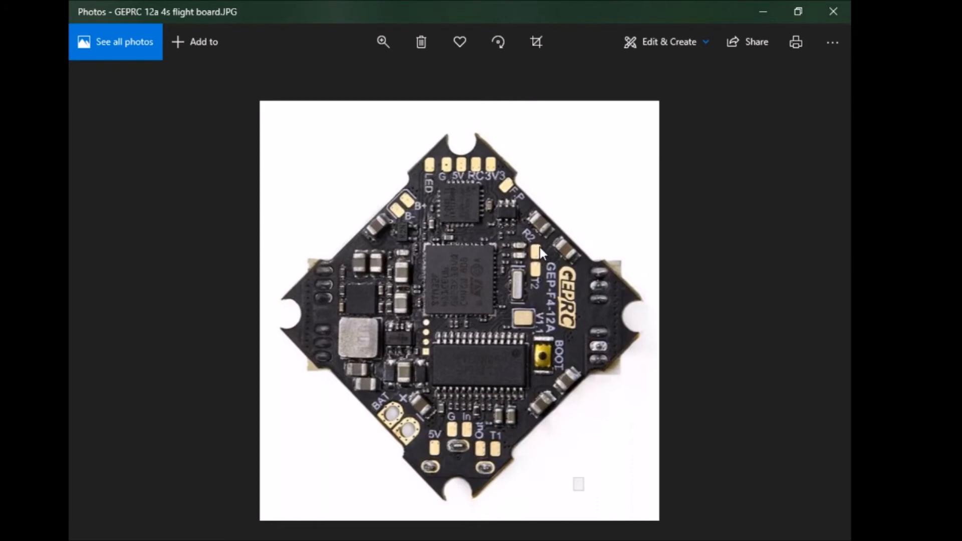
{"action": "mouse_move", "coordinate": [478, 178]}
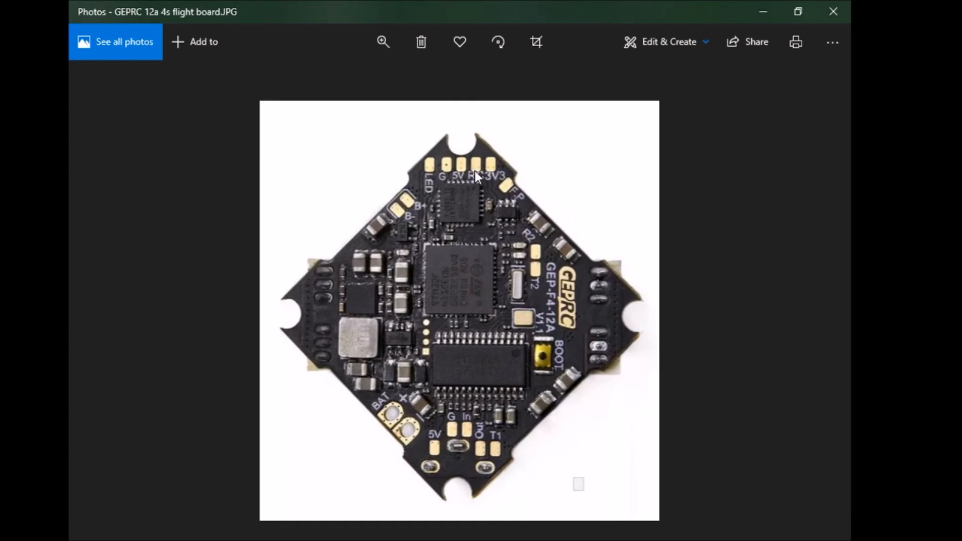
{"action": "mouse_move", "coordinate": [593, 198]}
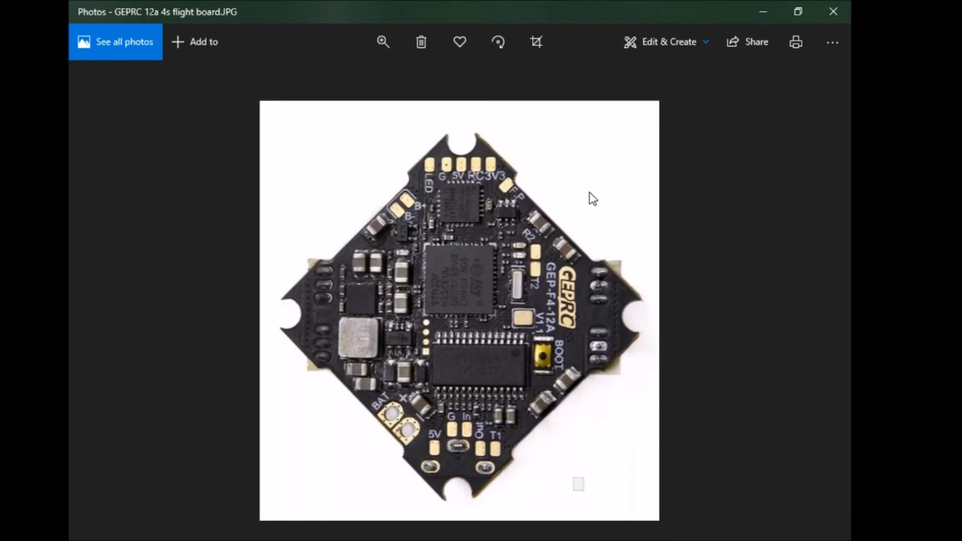